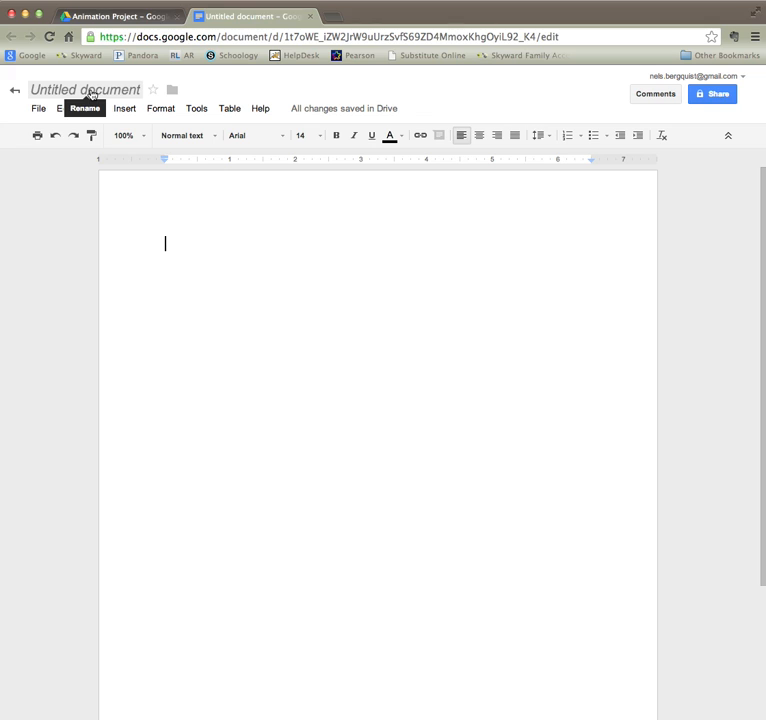
Retitle the untitled document as 'Christopher Columbus Outline' through the Rename document dialog.
click(85, 89)
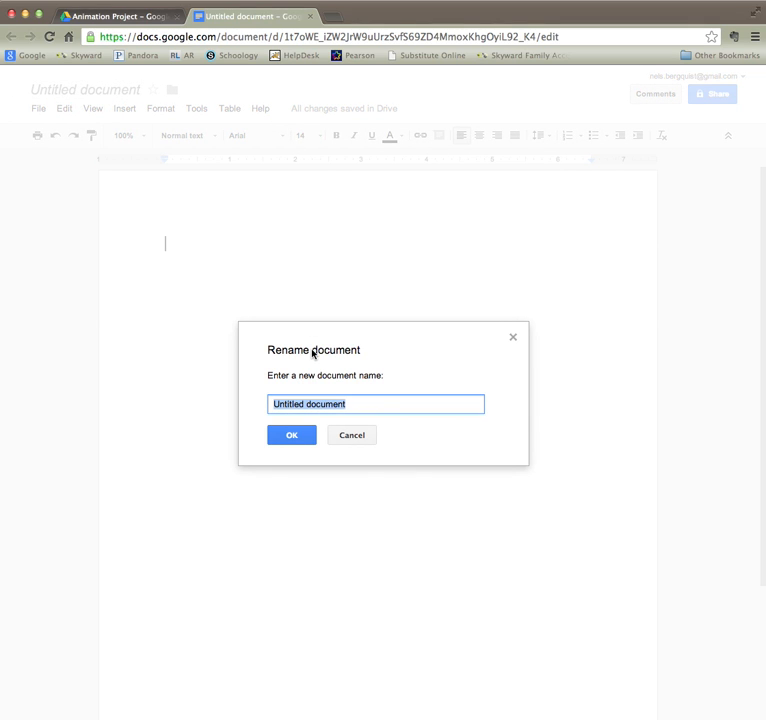
text(Christopher)
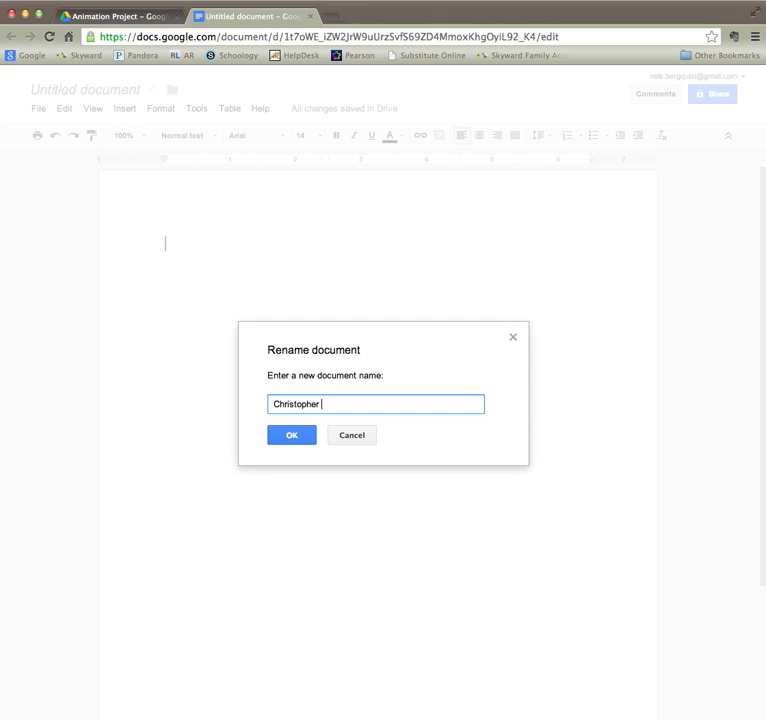
text(Columbus)
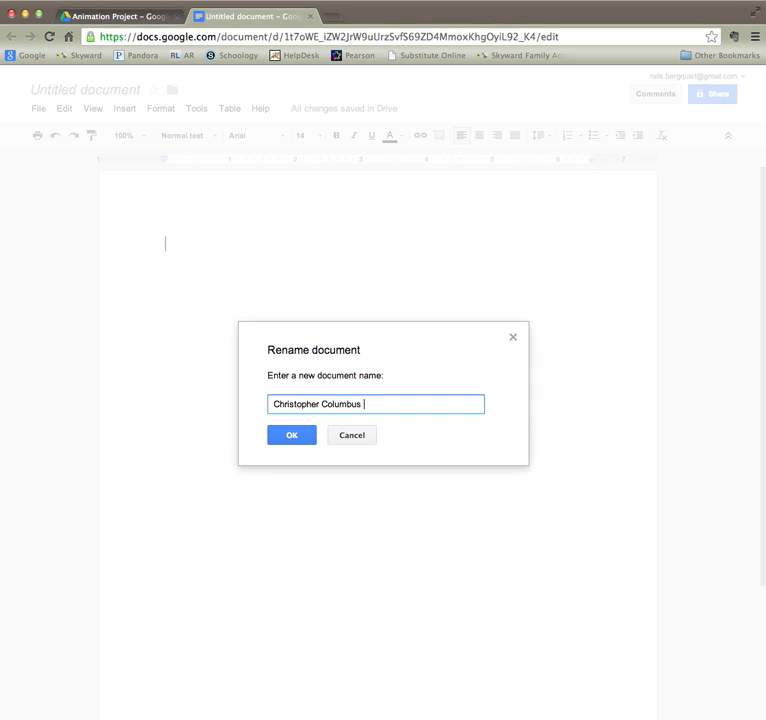
text(Outline)
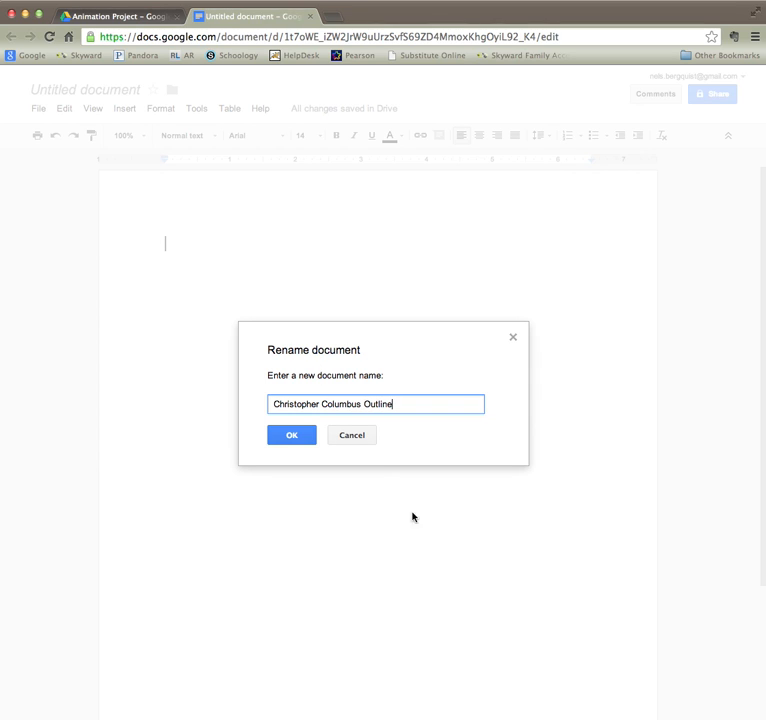
click(291, 435)
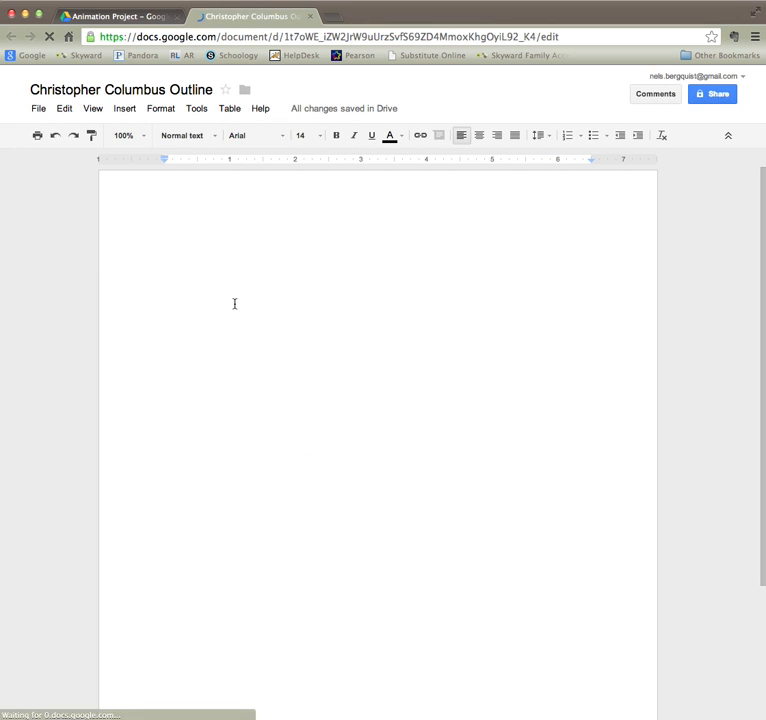
mouse_move(175, 283)
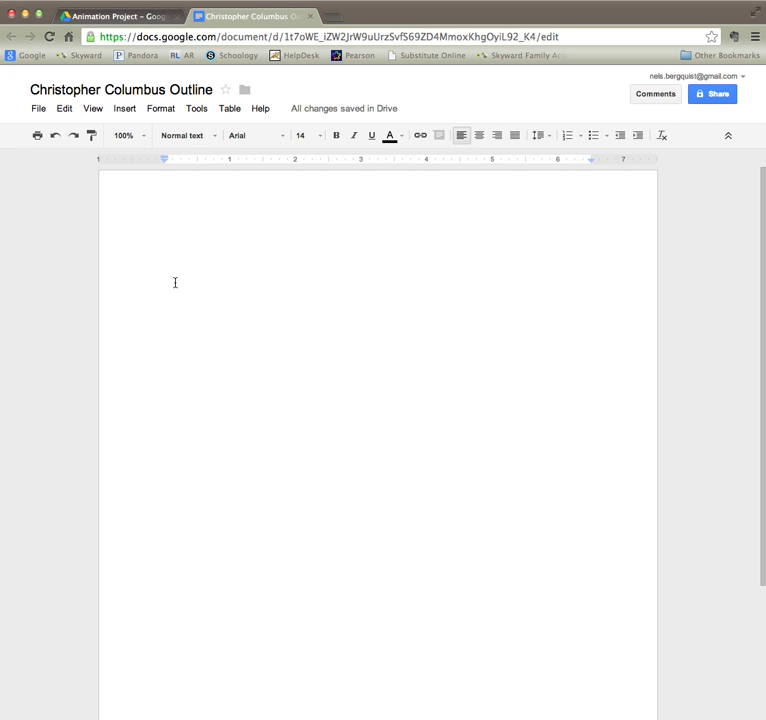
Type the heading lines 'John Smith', 'Block 1' and 'September 24, 2013'.
text(John)
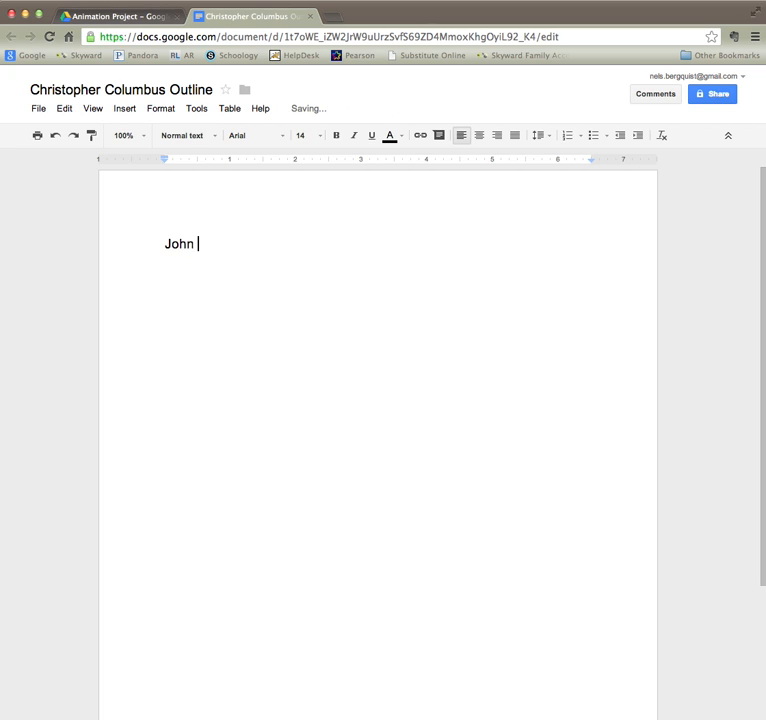
text(Smith)
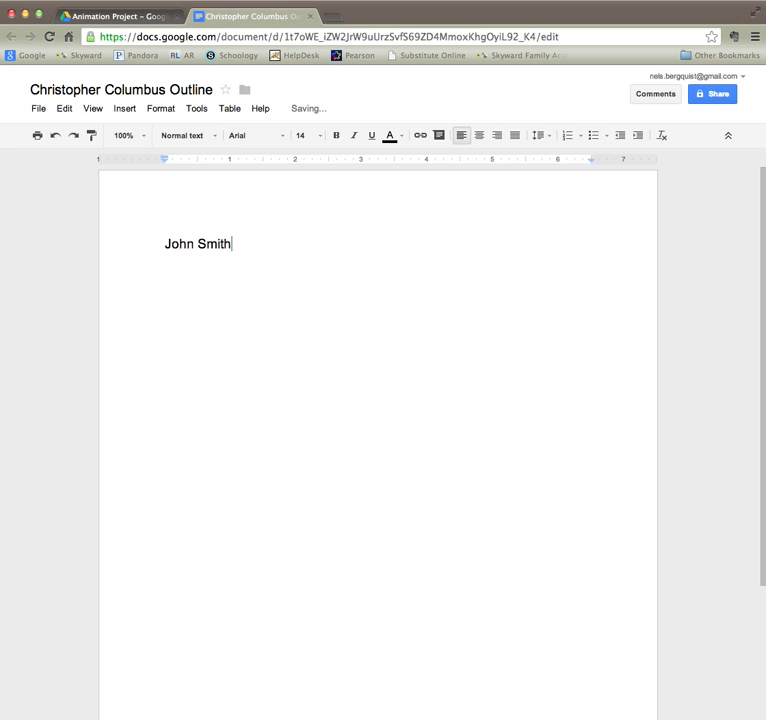
key(enter)
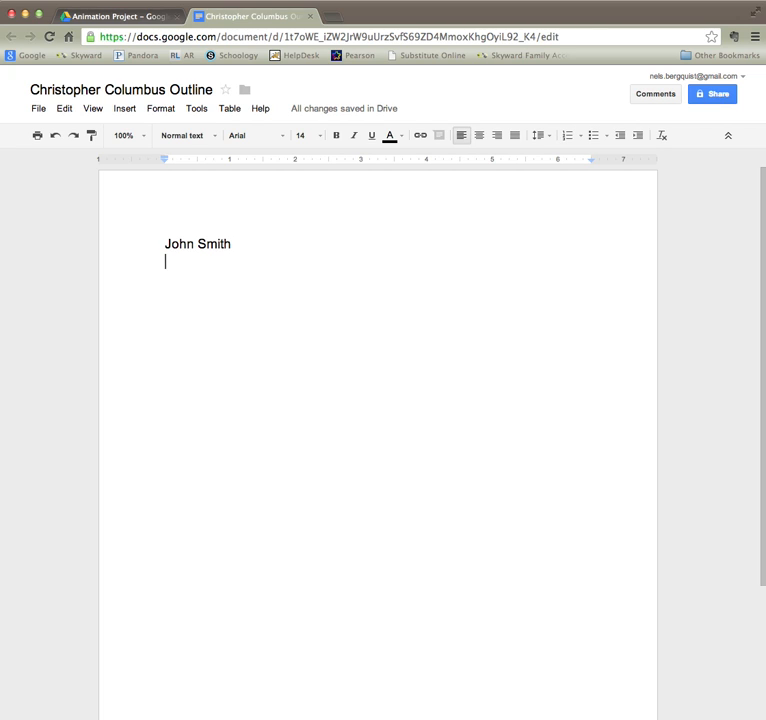
text(Block)
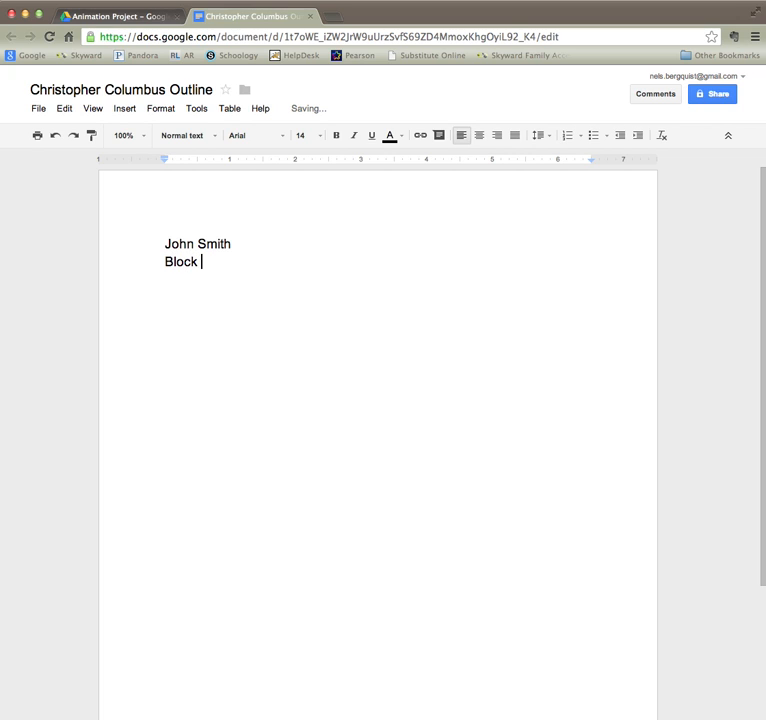
text(1)
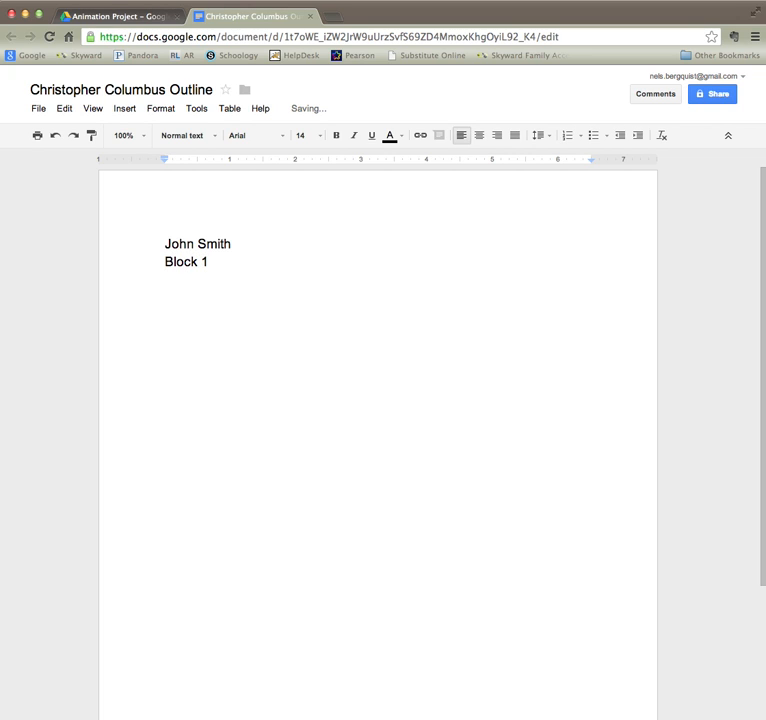
text(September 24)
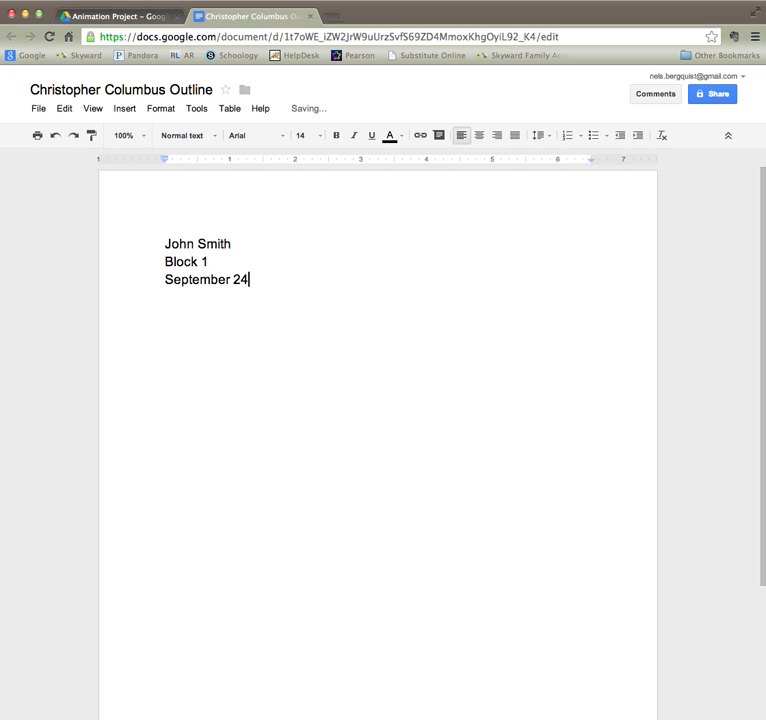
text(, 2013)
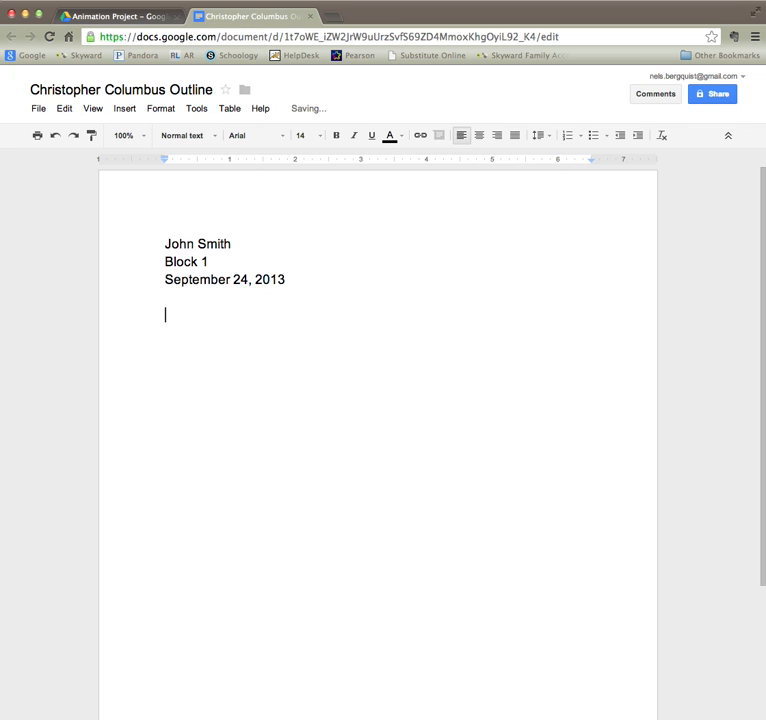
Type the title 'Christopher Columbus Outline' and center-align it.
text(Ch)
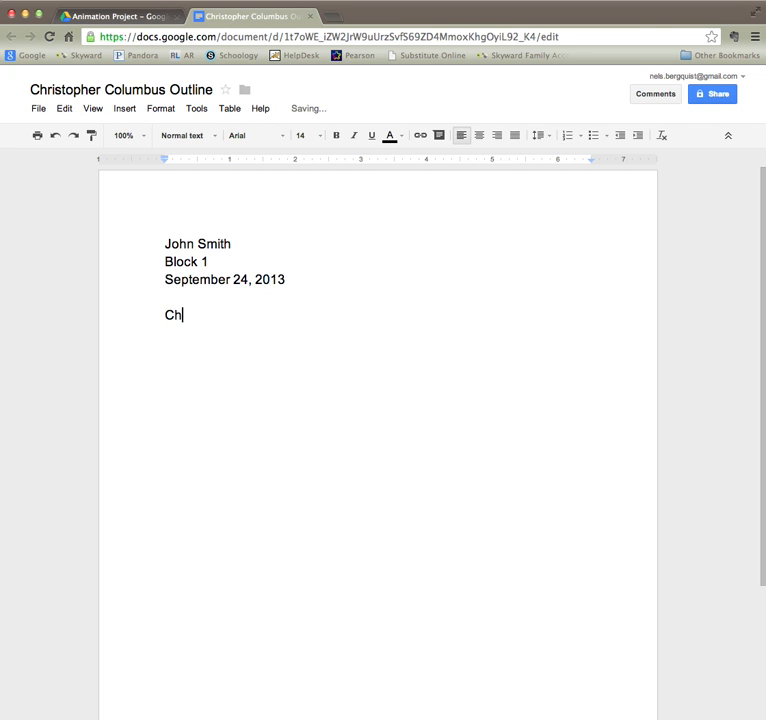
text(r)
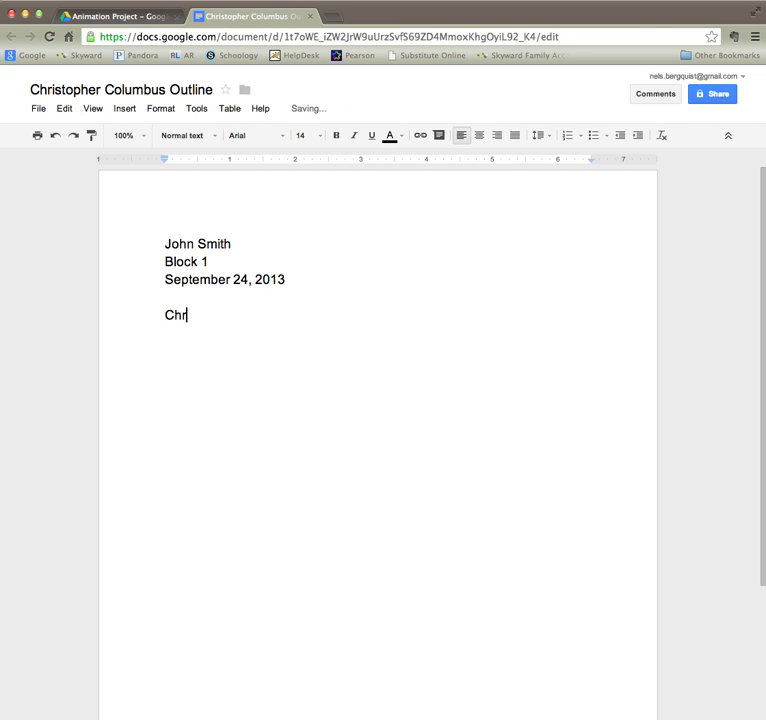
text(istopher Columbus O)
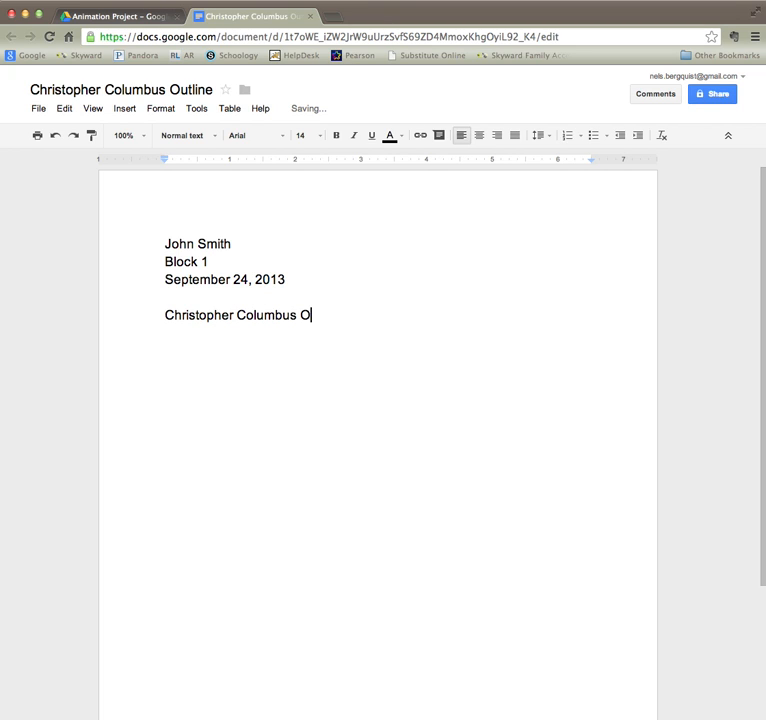
text(utline)
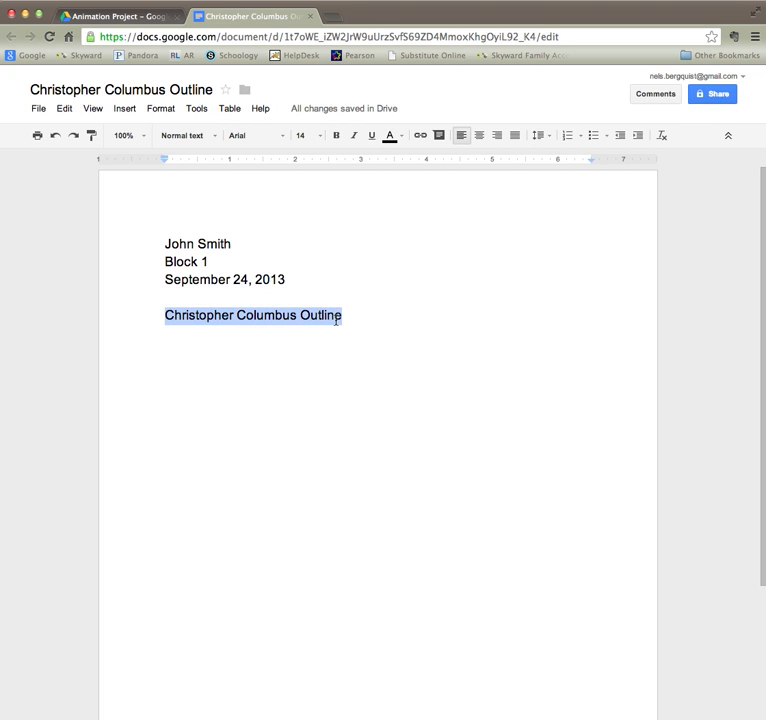
mouse_move(479, 135)
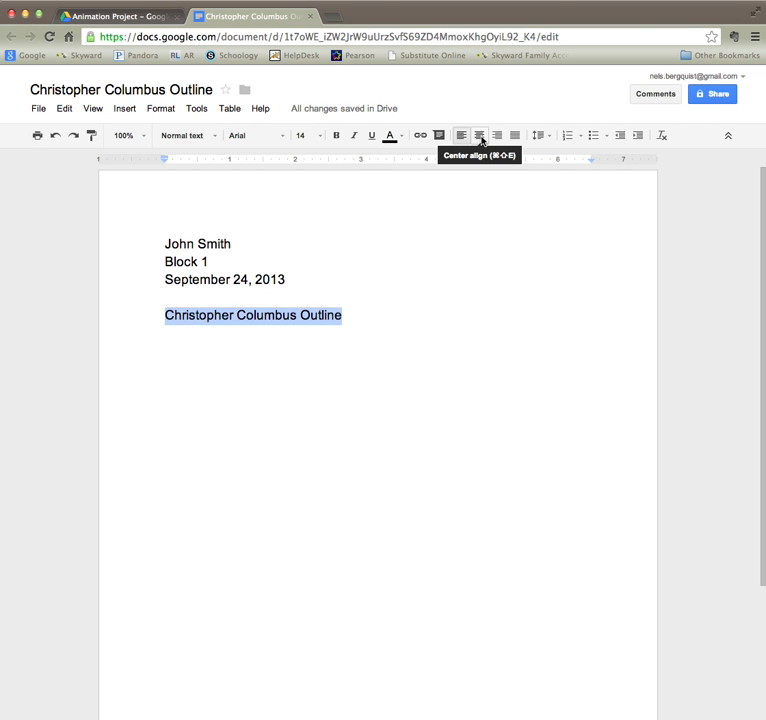
click(478, 135)
text(I)
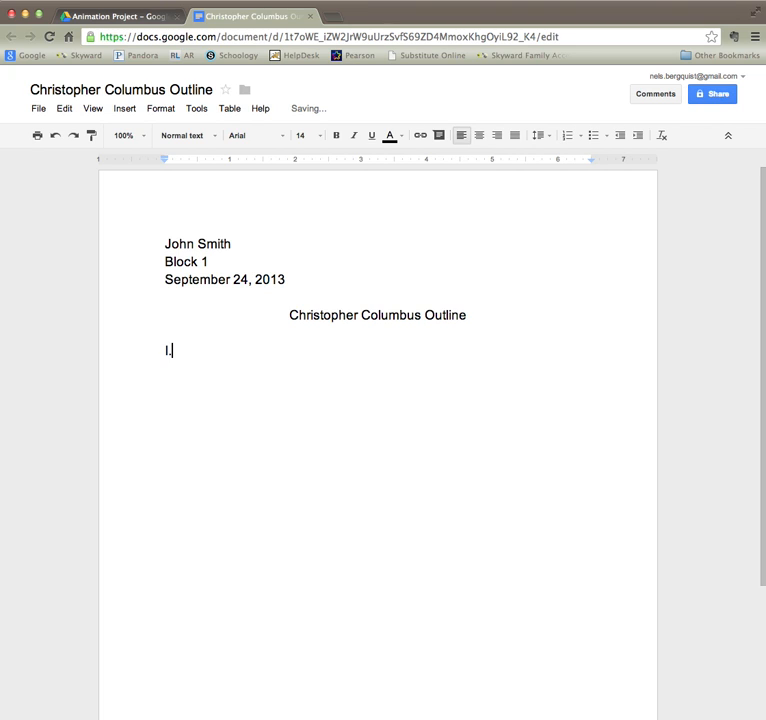
Type 'I. Christopher Columbus' and start a new line below it.
text(.)
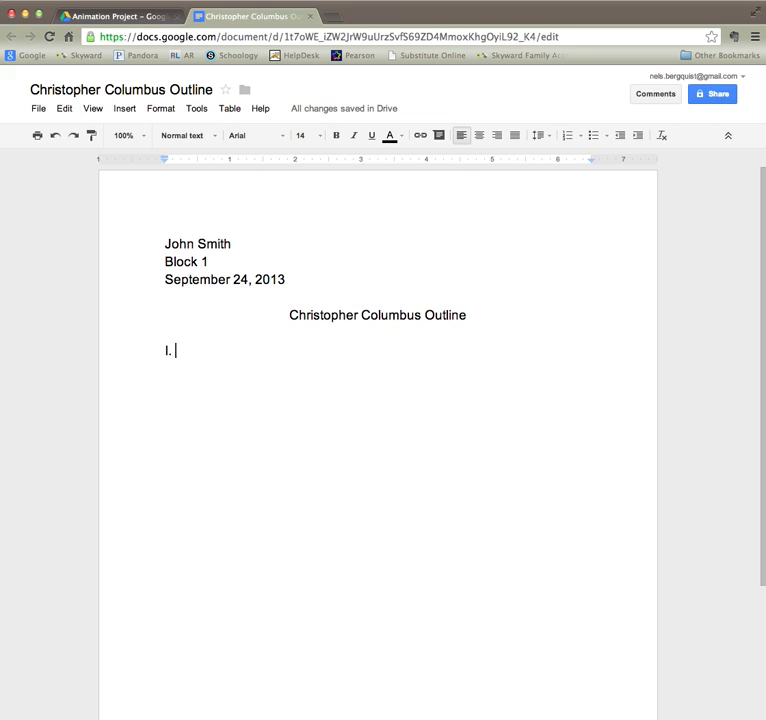
text(Ch)
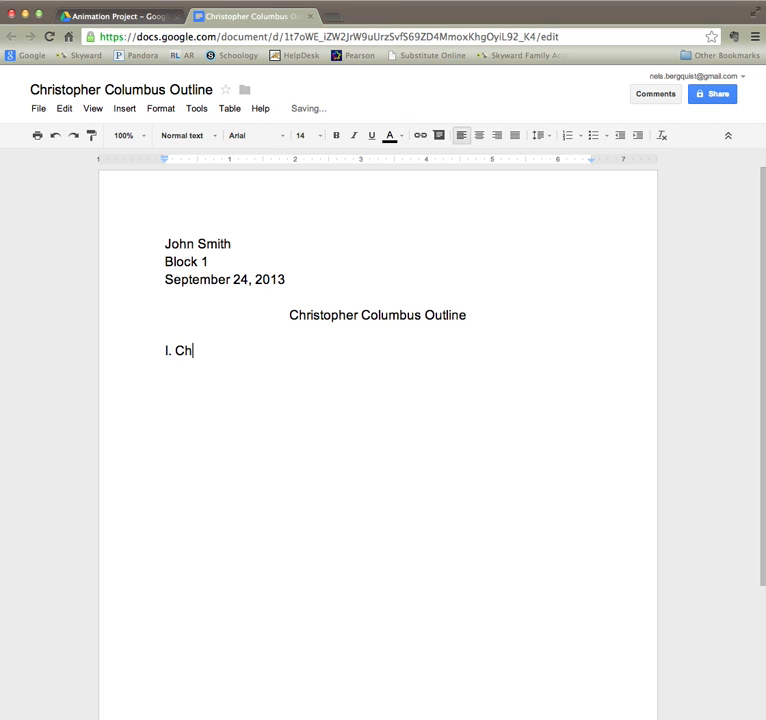
text(istop)
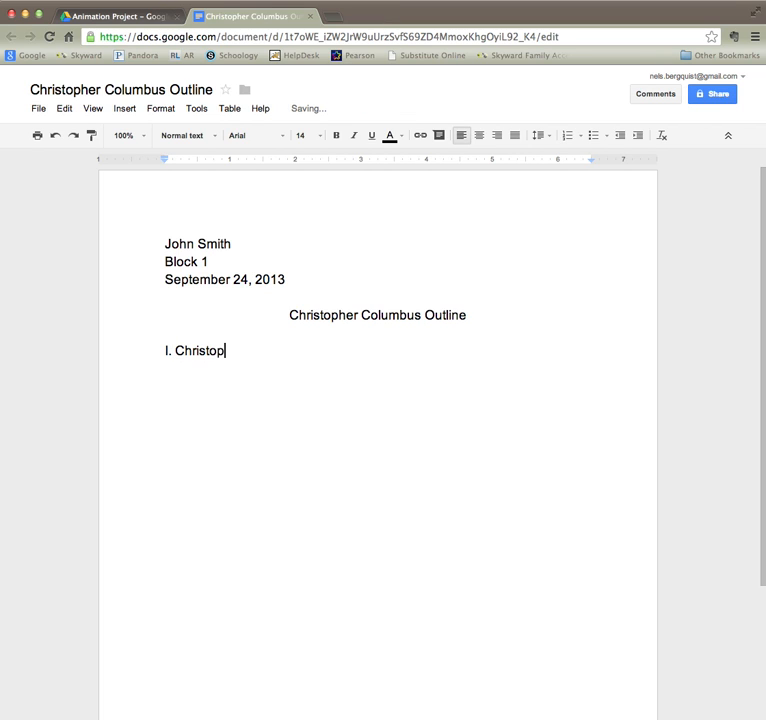
text(her Colum)
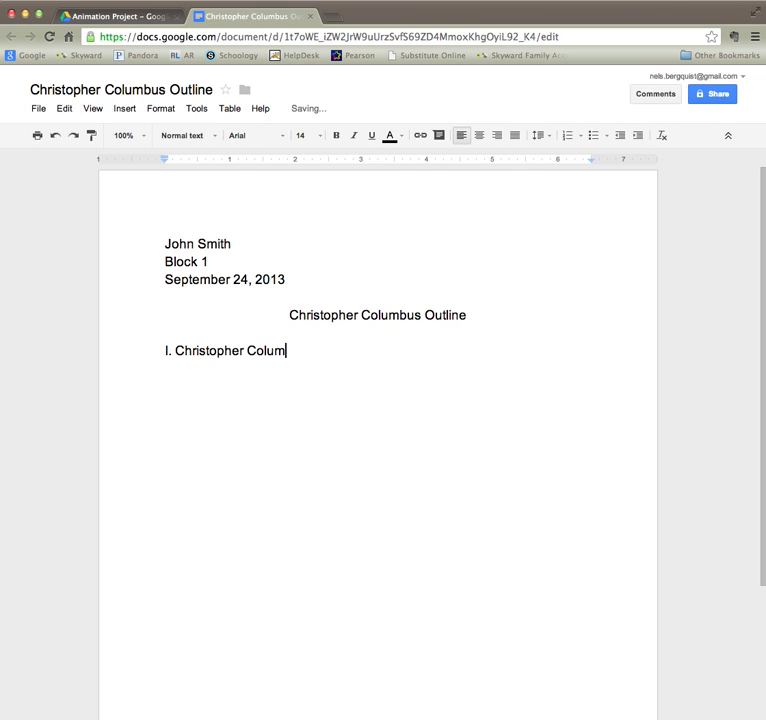
text(bus)
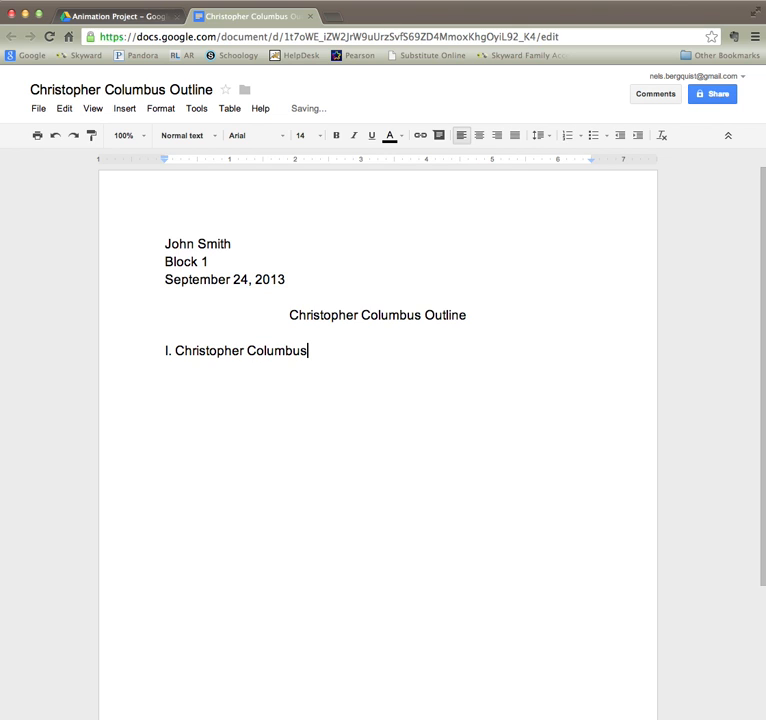
key(enter)
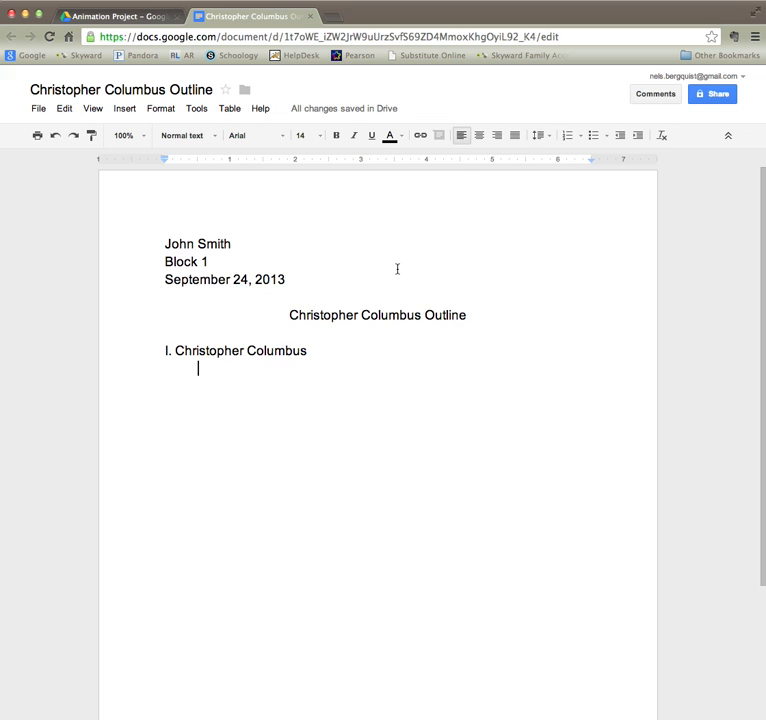
Type 'A. First Voyage' on the indented line.
text(A.)
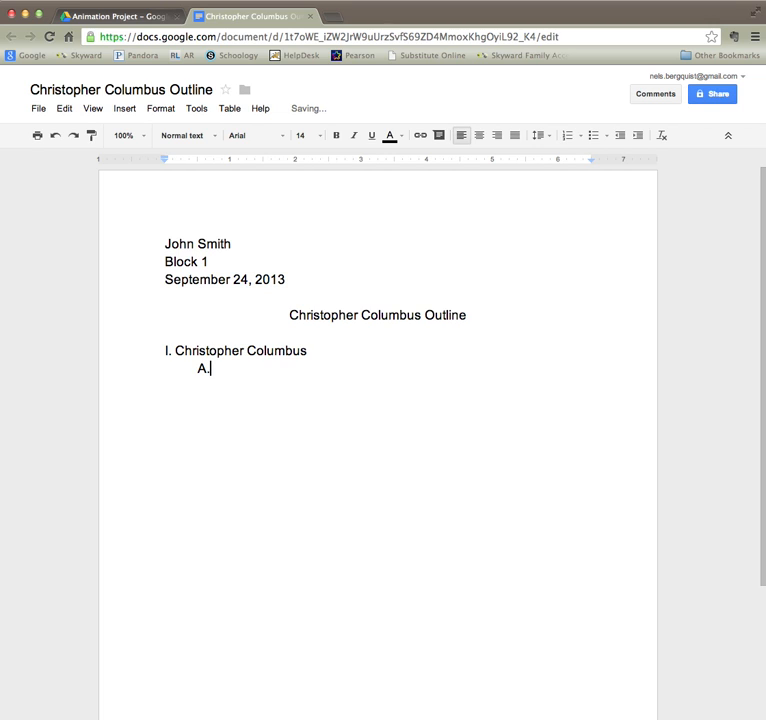
text(" ")
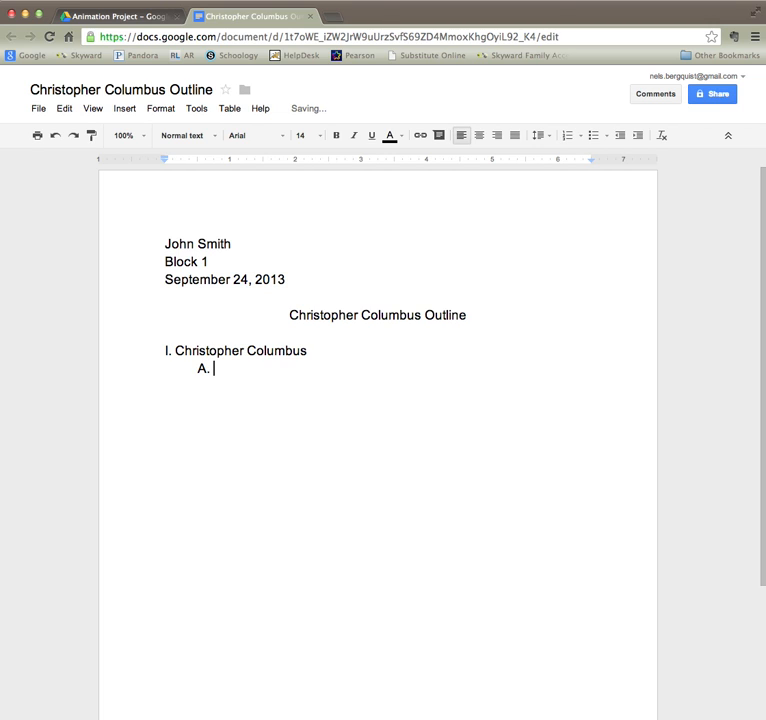
text(F)
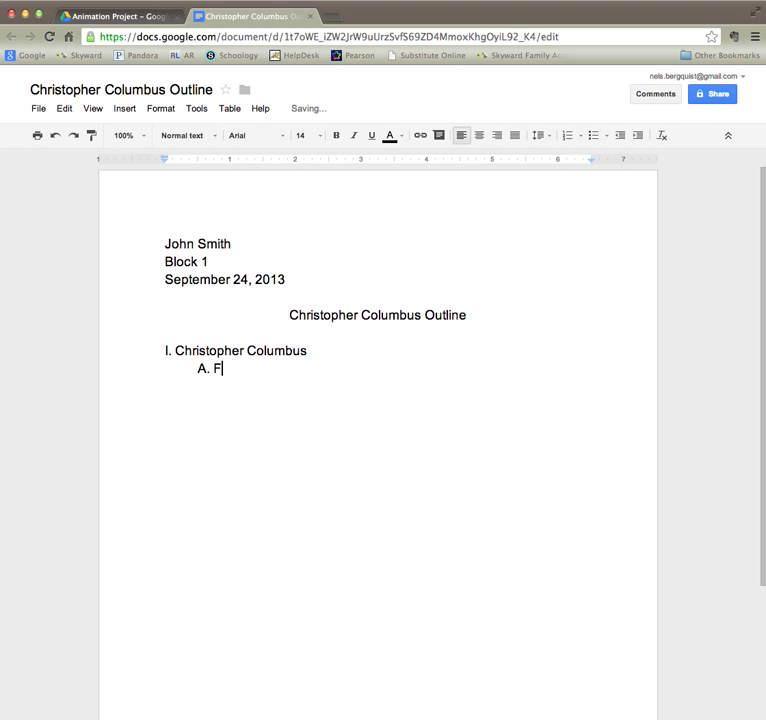
text(irst Voy)
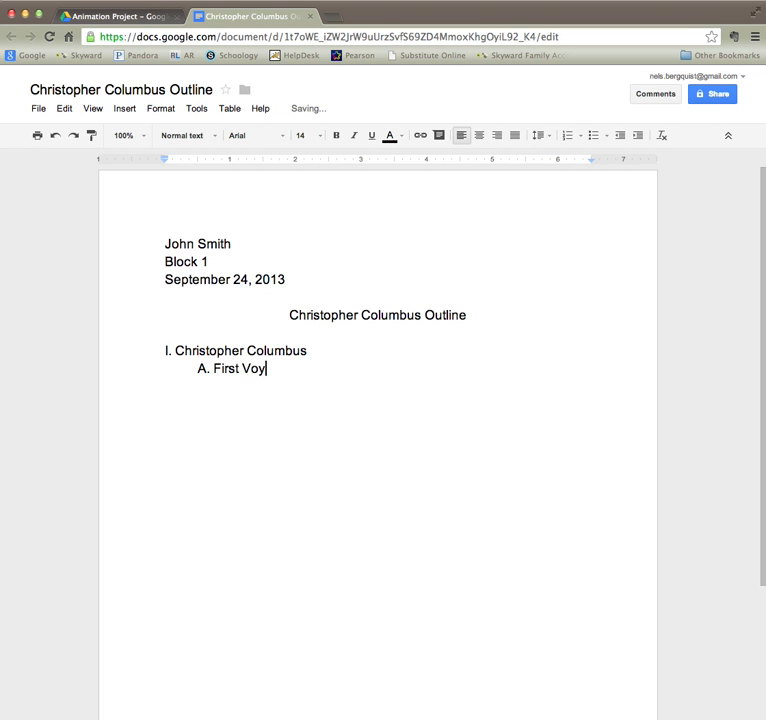
text(age)
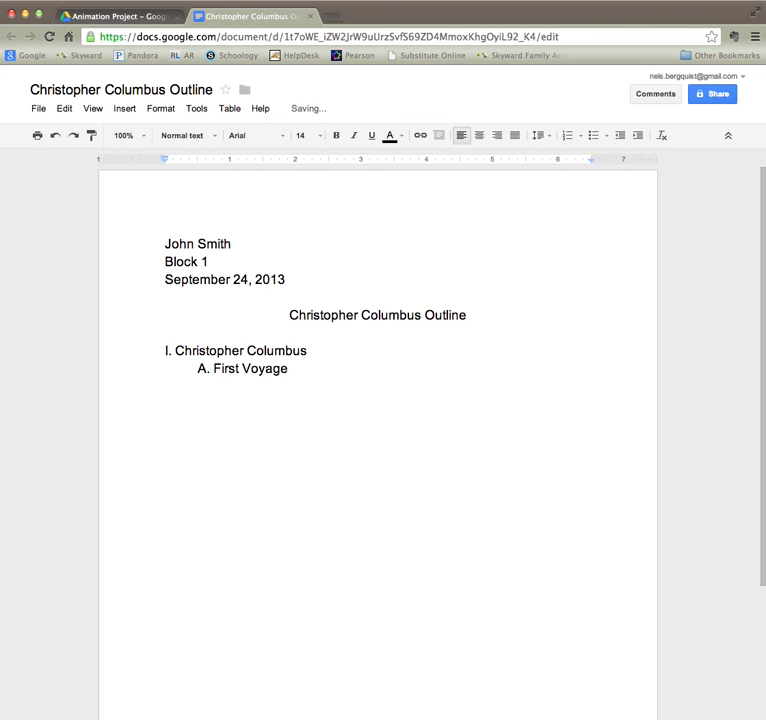
Type '1. Ships' under First Voyage and begin an 'a.' line beneath it.
text(1)
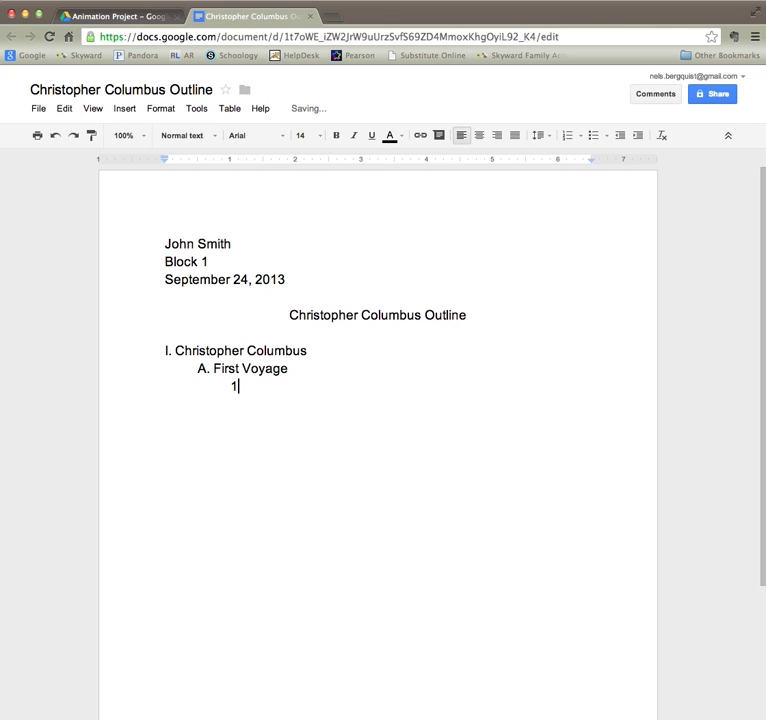
text(.)
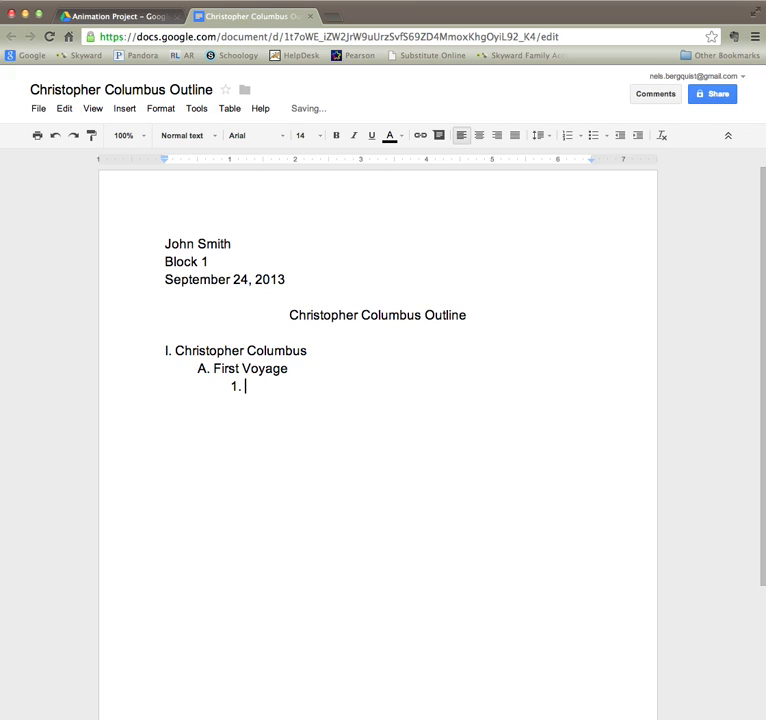
text(Ships)
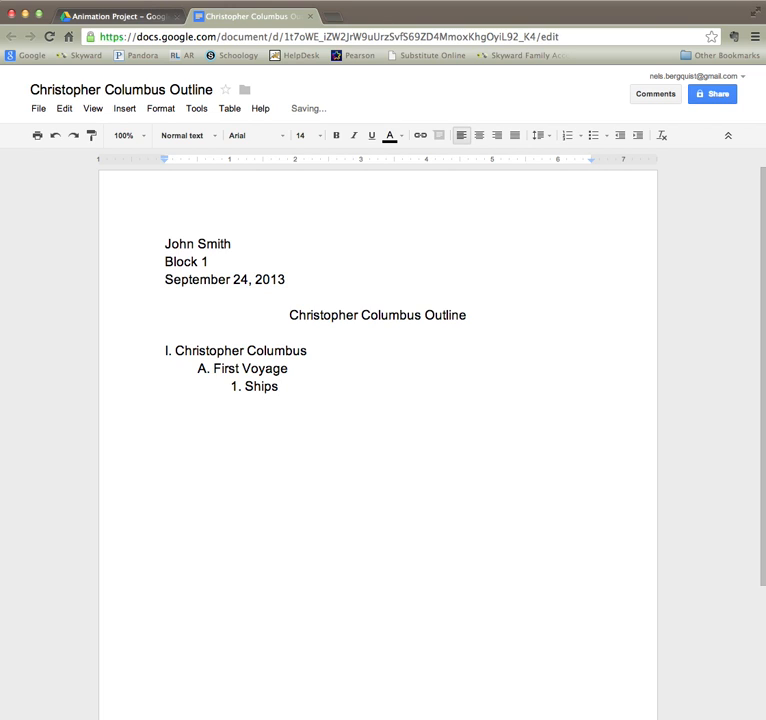
key(enter)
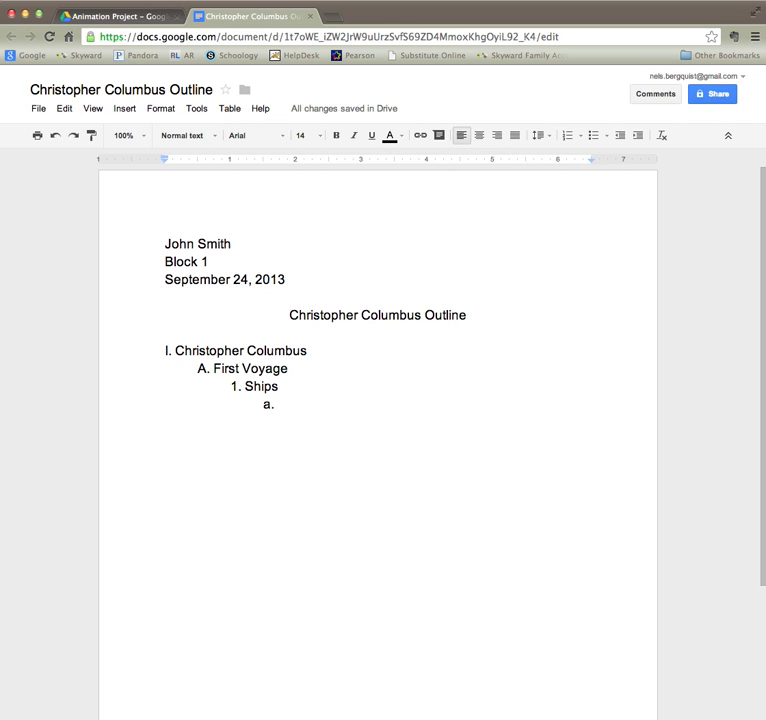
List the ships a. Nina, b. Pinta and c. Santa Maria, then start a new line.
text(N)
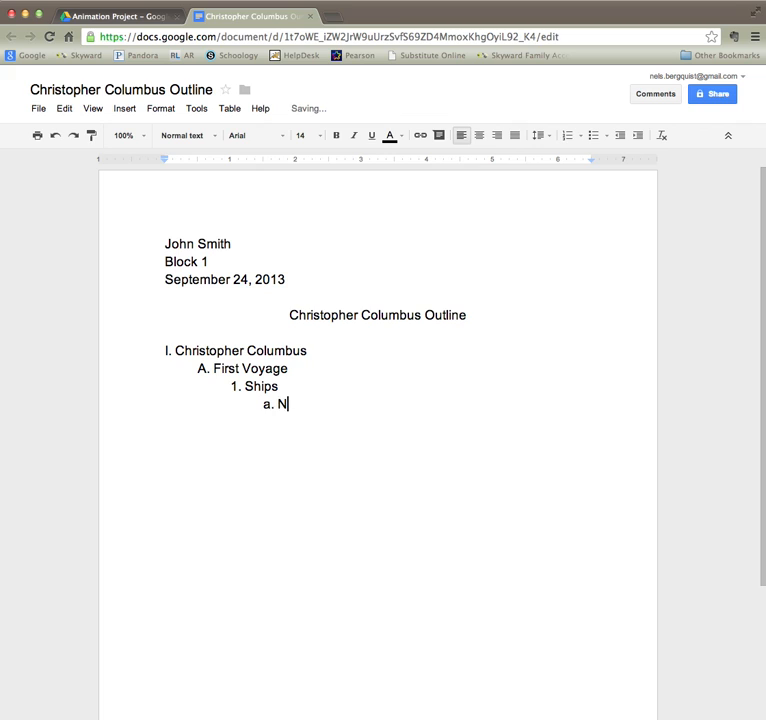
text(ina)
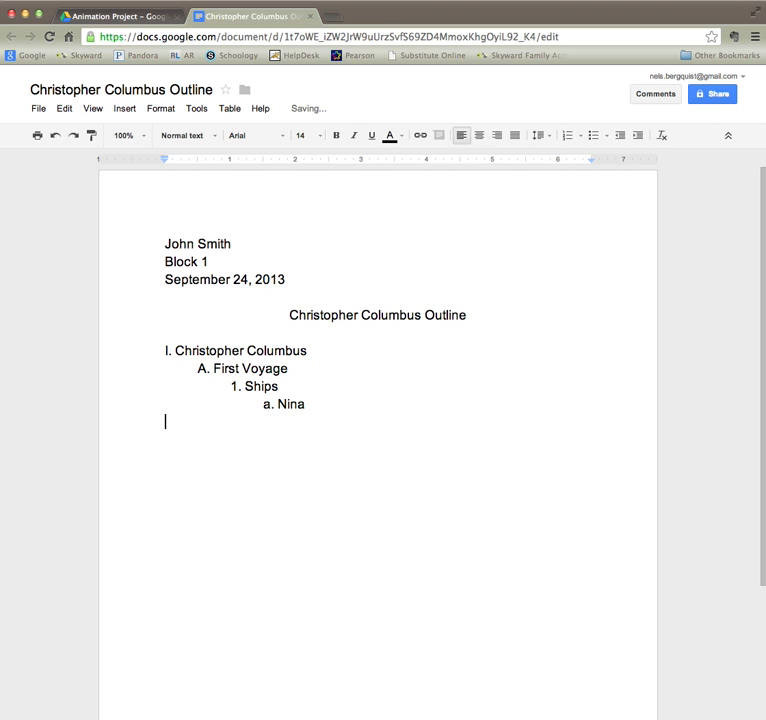
text(b.)
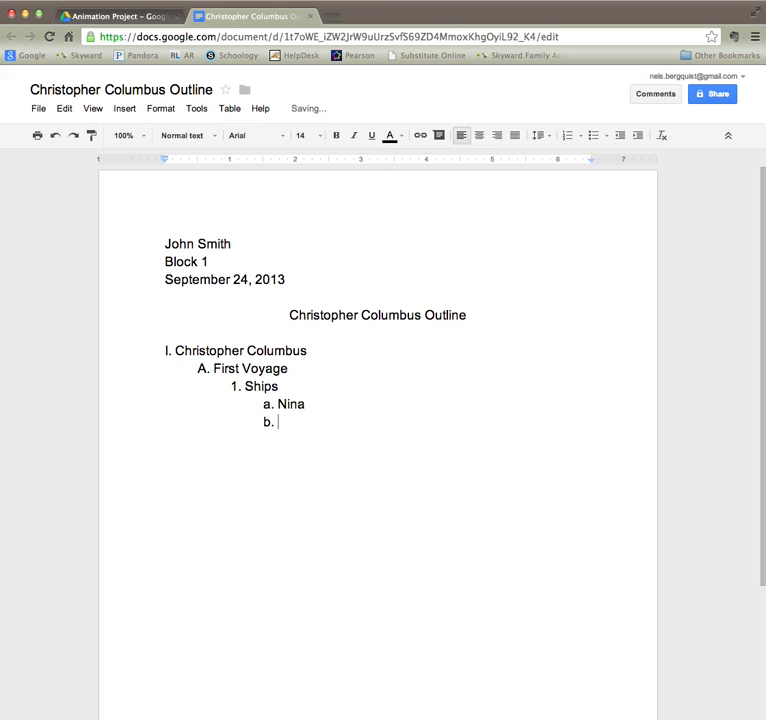
text(Pinta)
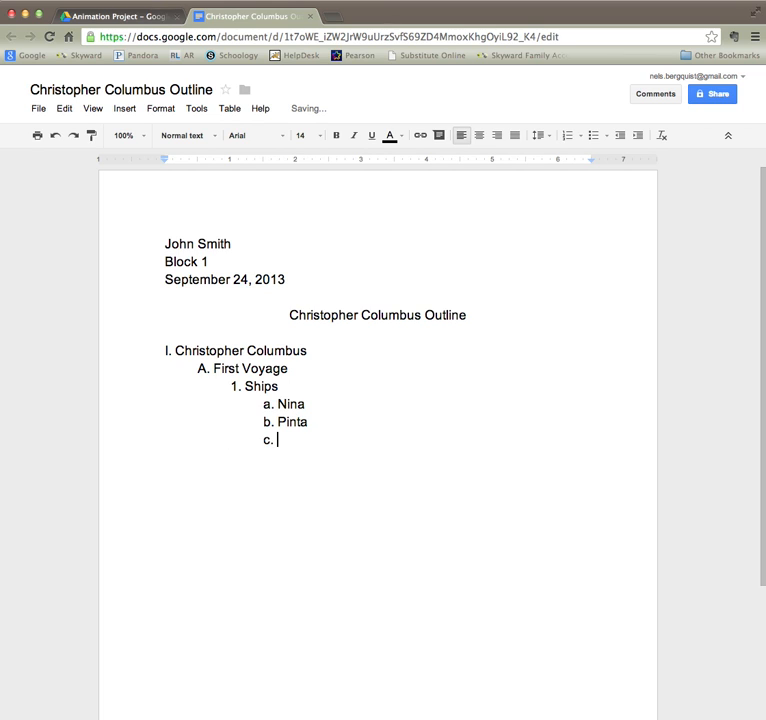
text(Sant)
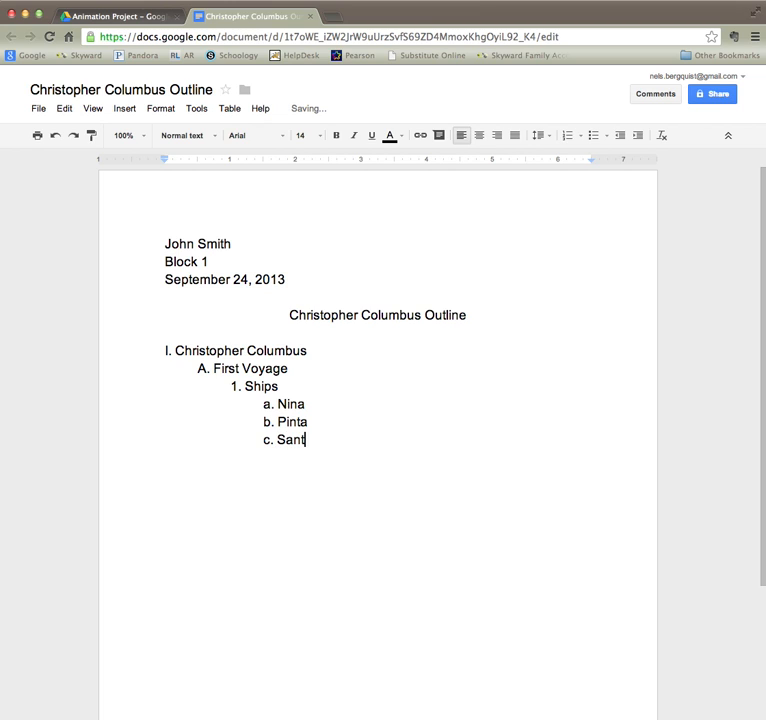
text(a Maria)
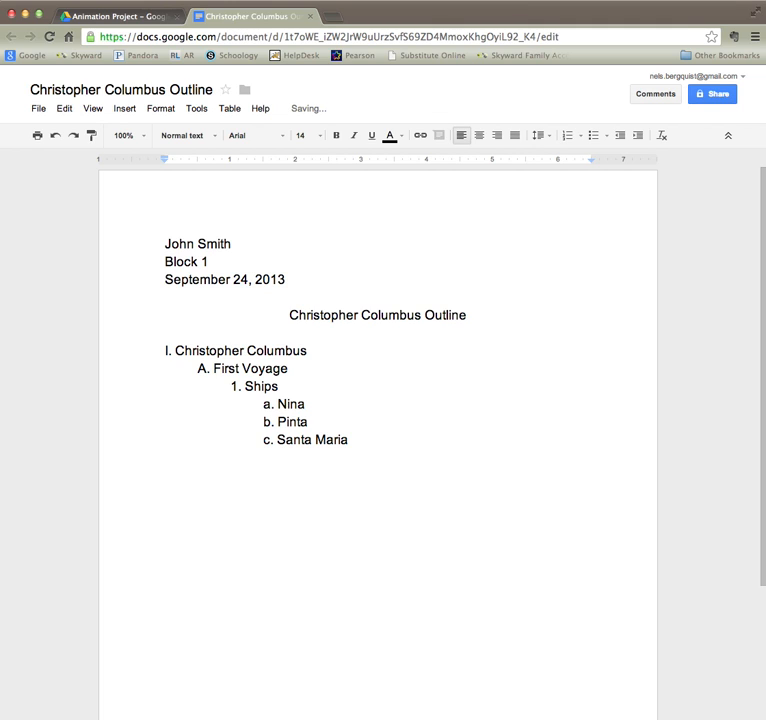
key(enter)
text(Canary )
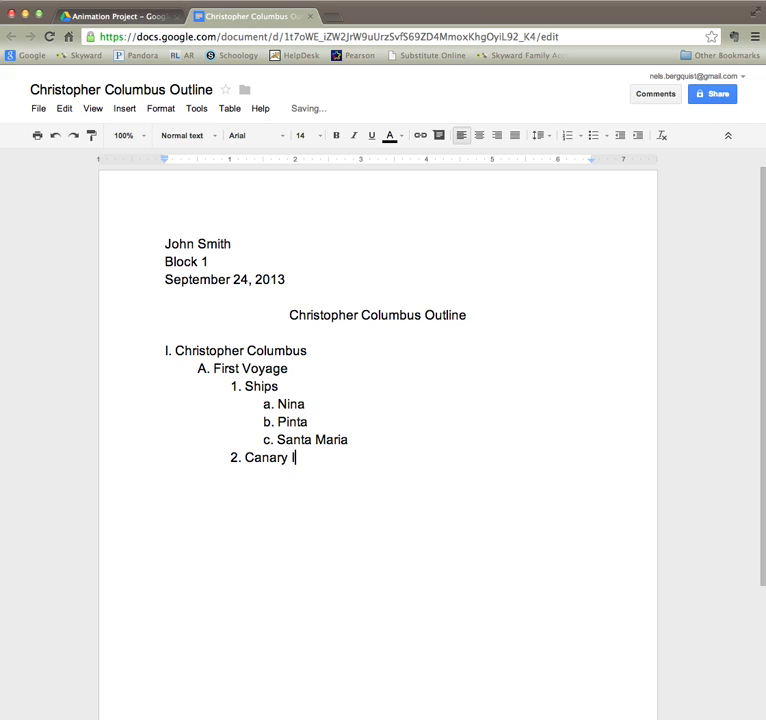
Enter 'Canary Islands' as numbered point 2.
text(Islands)
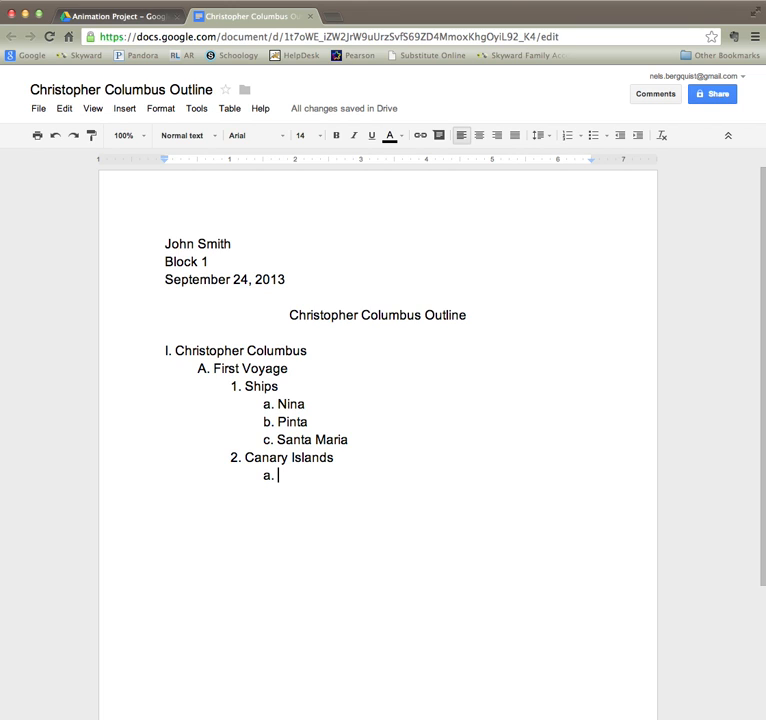
Add lettered items 'First stop' and 'Restocked provisions' under Canary Islands.
text(Fish)
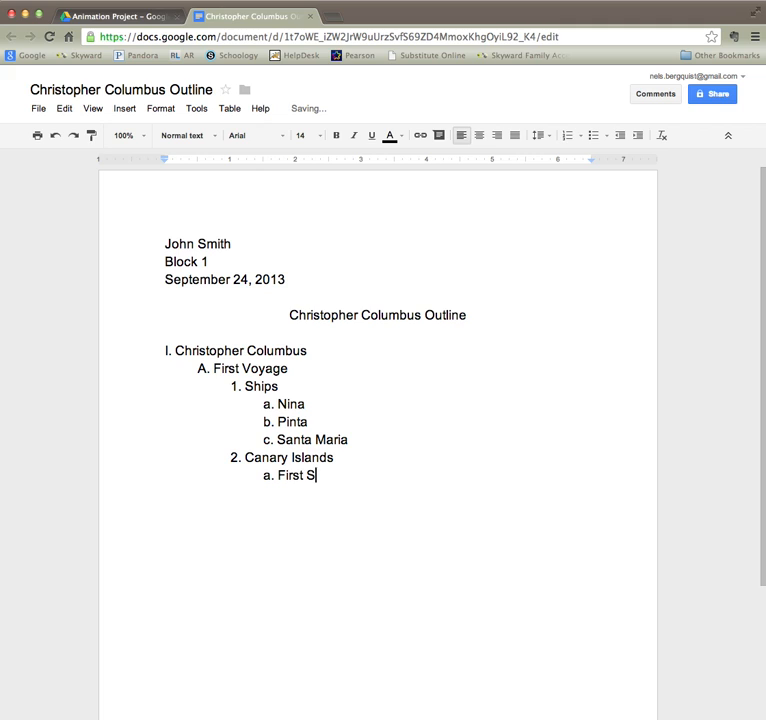
text(top)
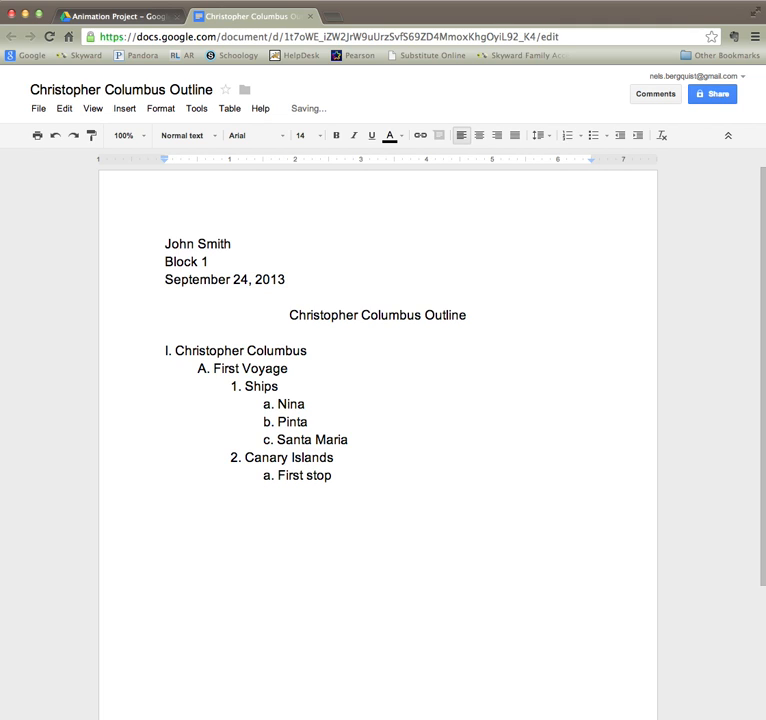
key(enter)
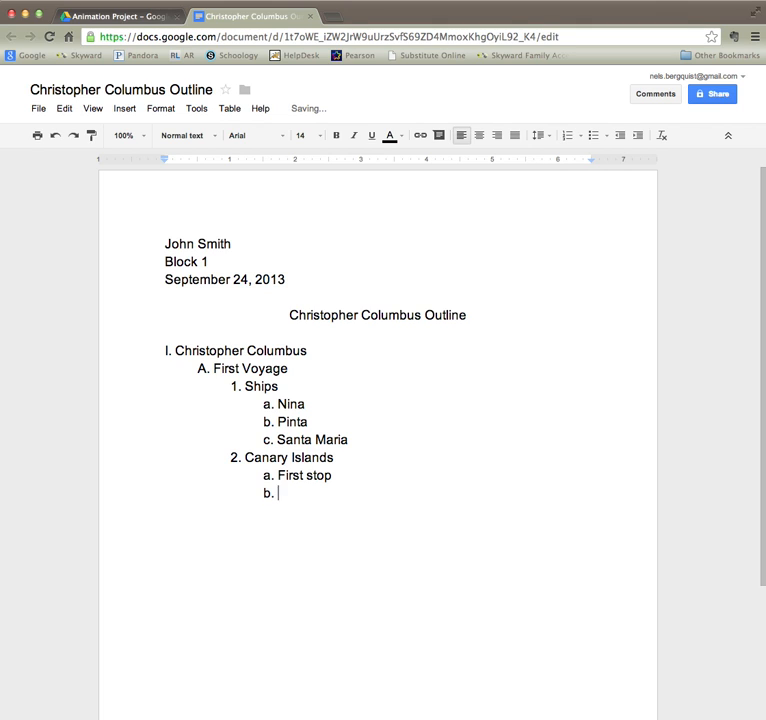
text(Re)
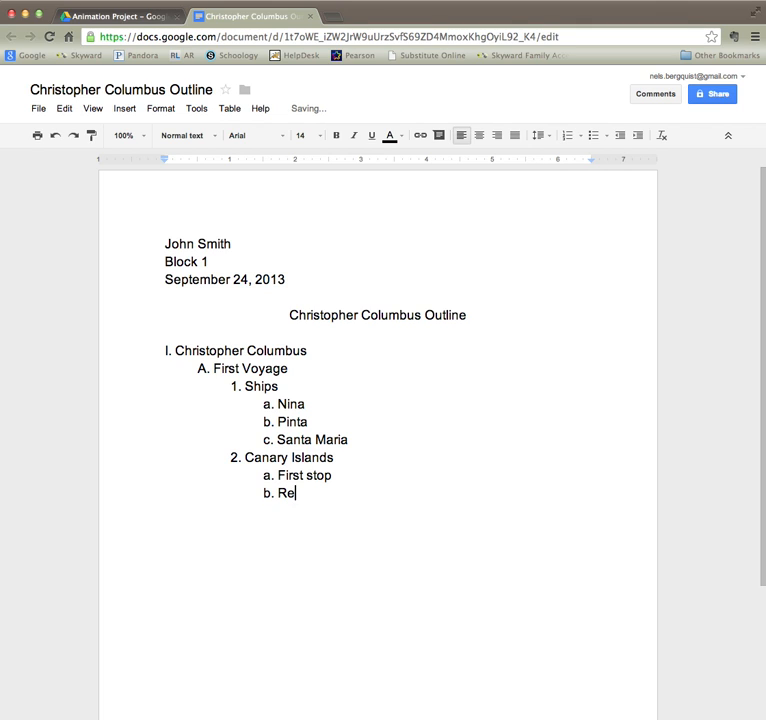
text(stocked)
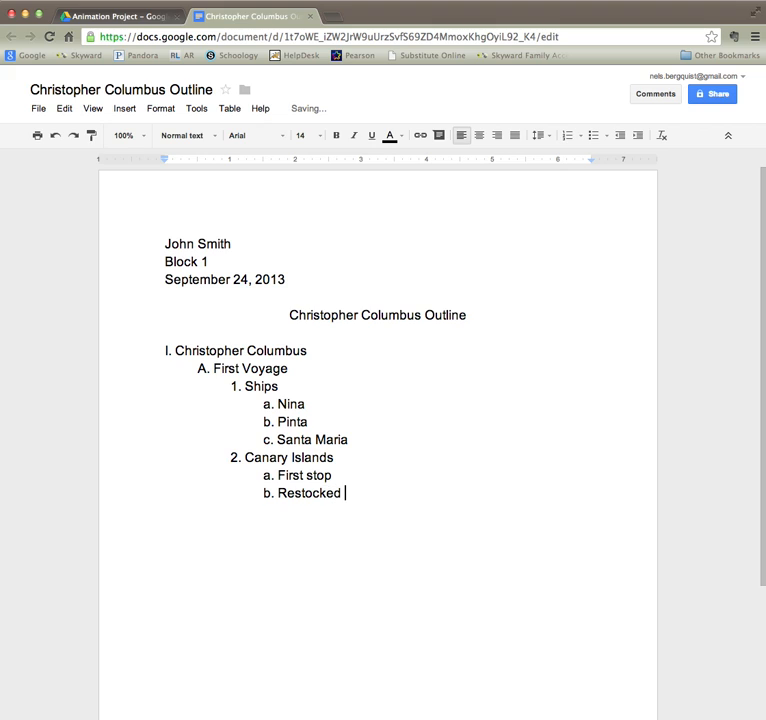
text(prov)
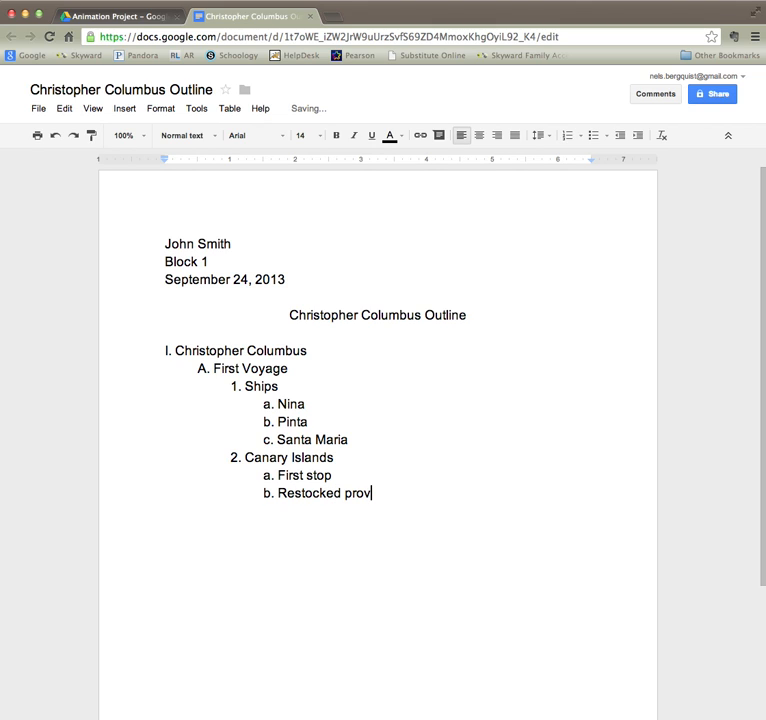
text(isions)
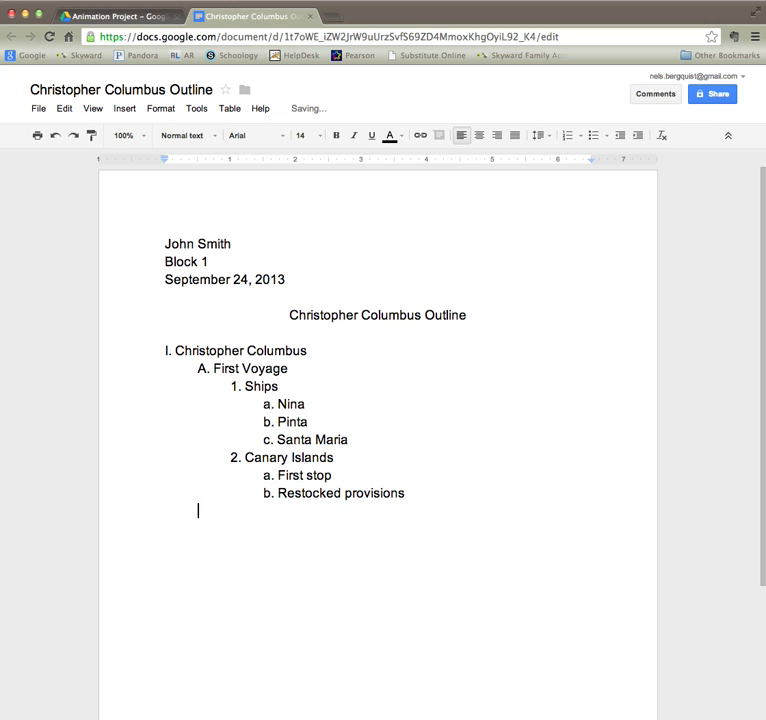
Add 'c. Repaired ship' and begin numbered point 3.
text(c.)
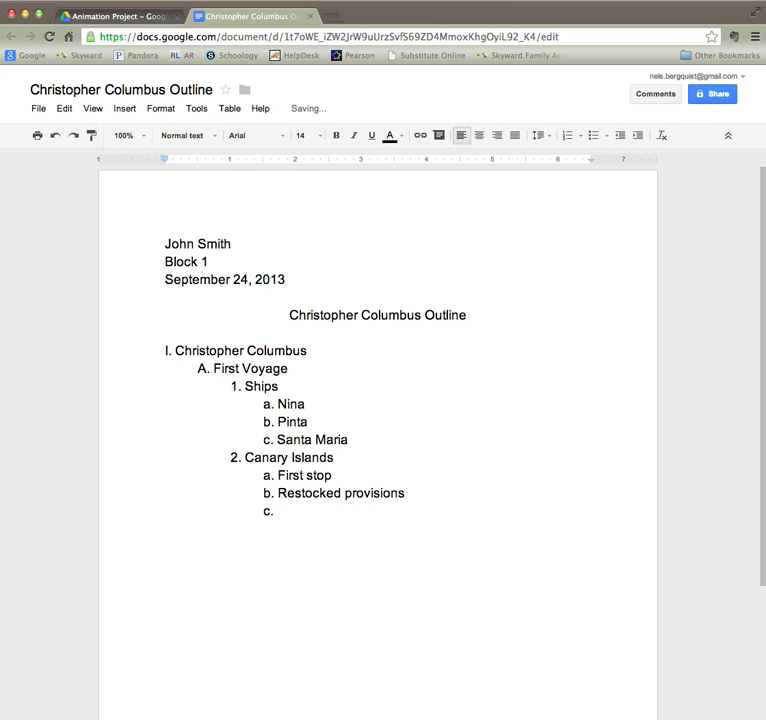
text(Repai)
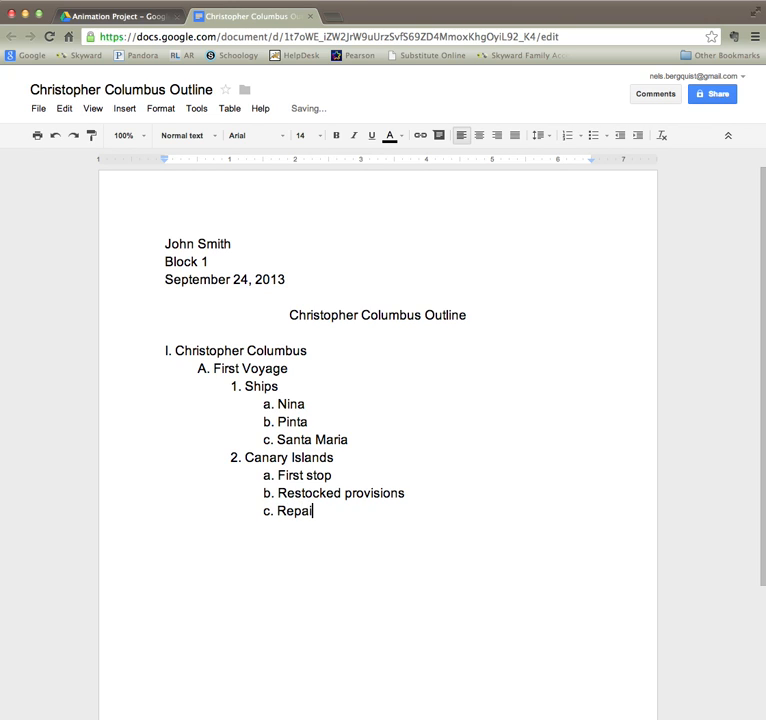
text(red)
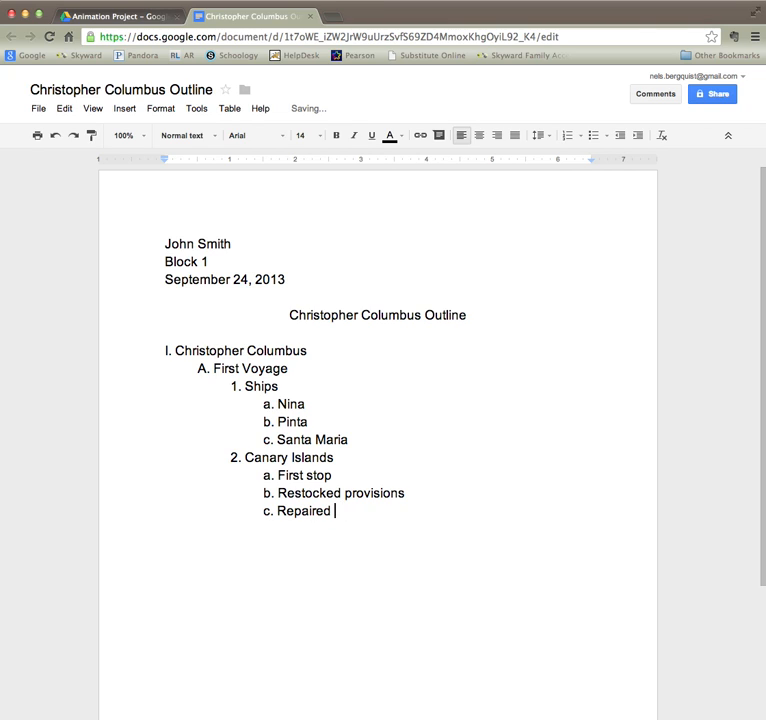
text(ship)
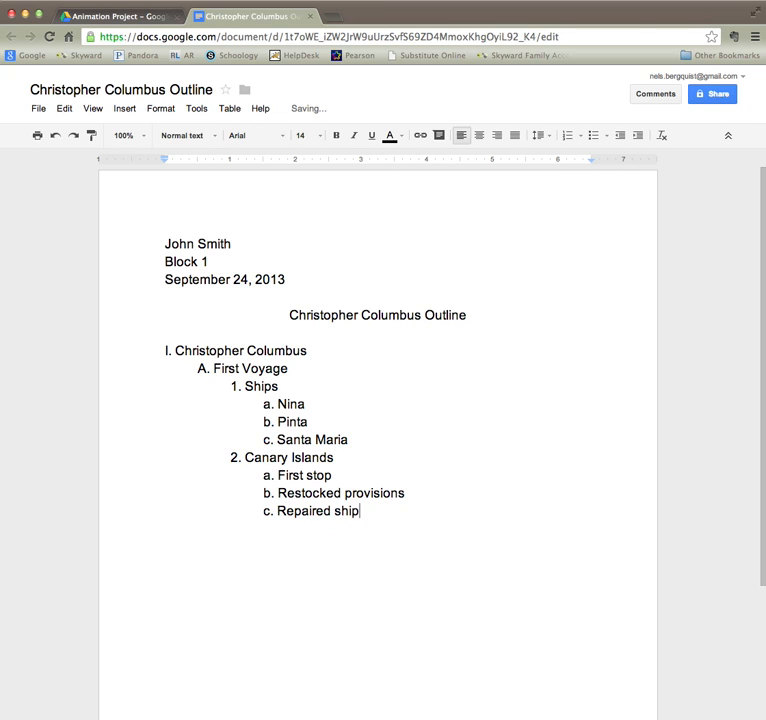
key(enter)
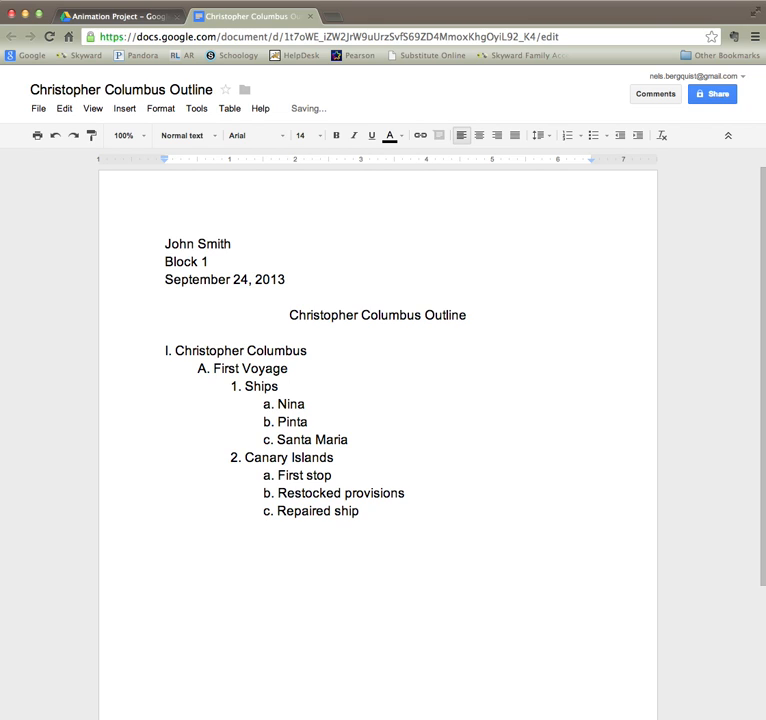
key(enter)
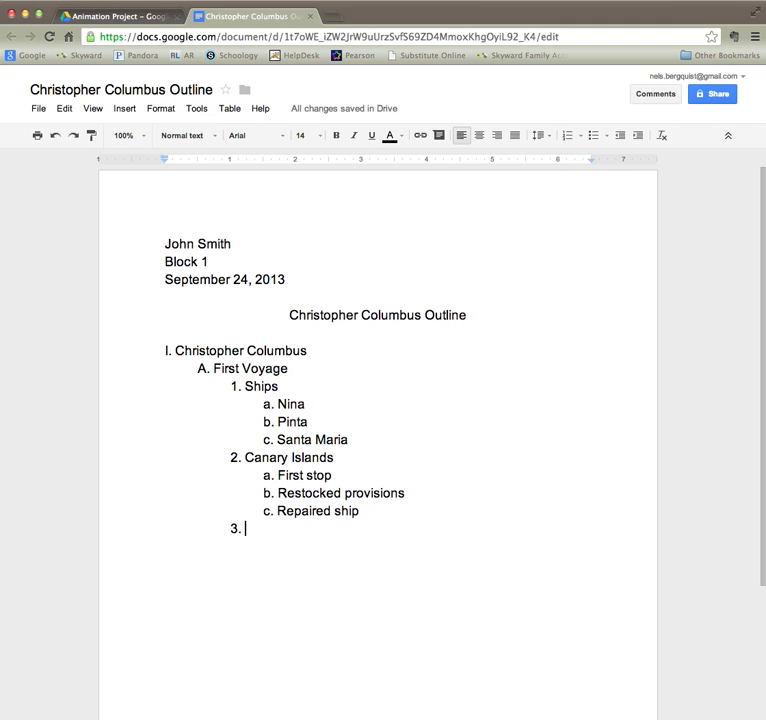
Type 'Atlantic Voyage' after the '3.' numeral.
text(A)
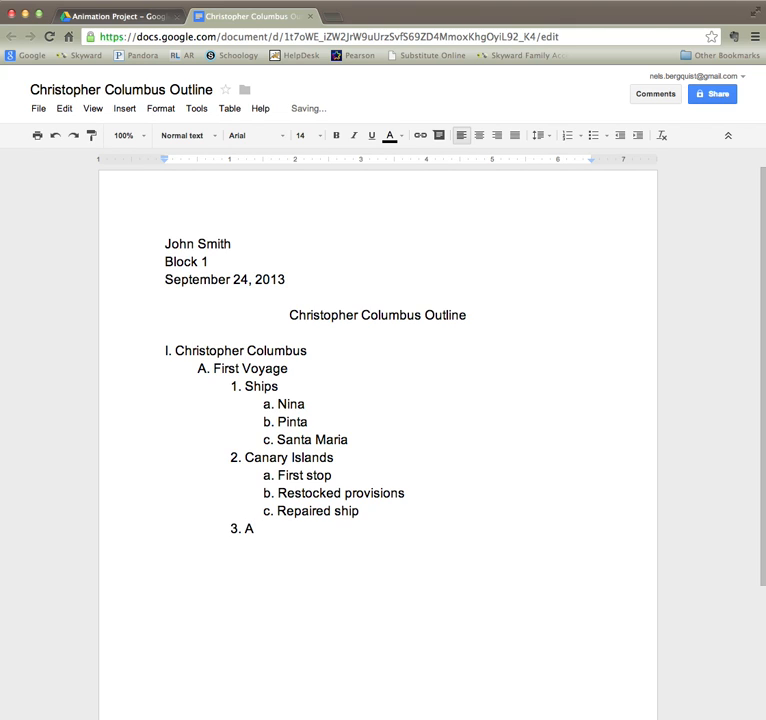
text(tlantic V)
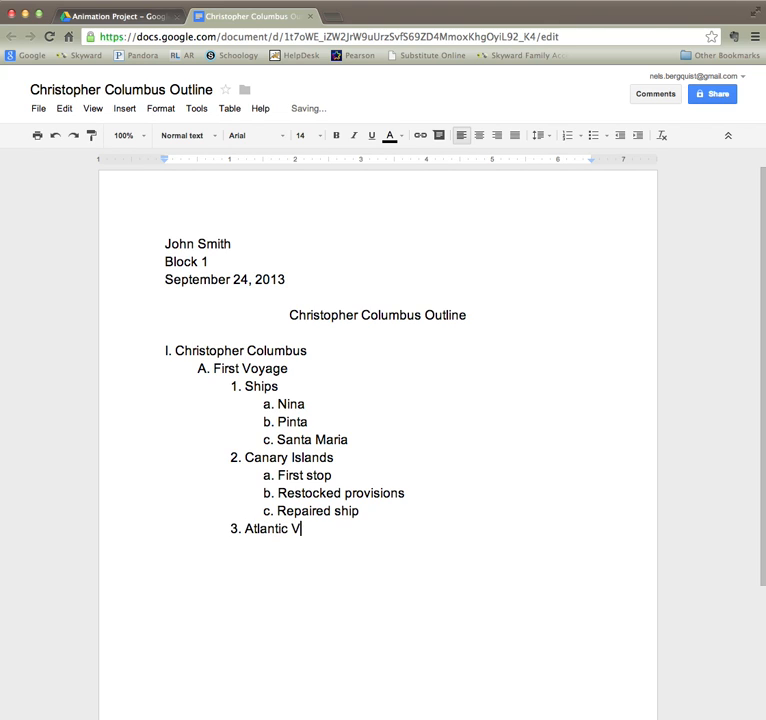
text(oyage)
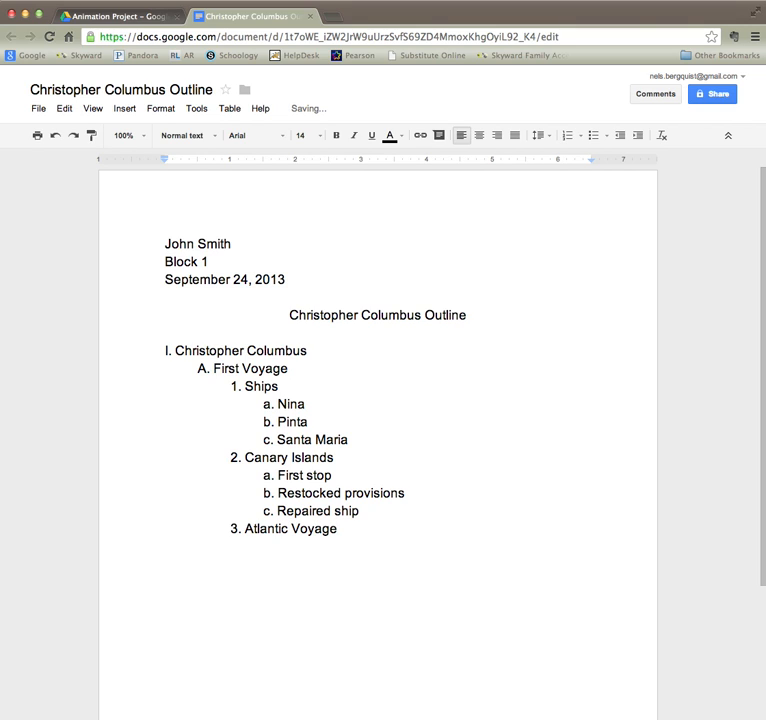